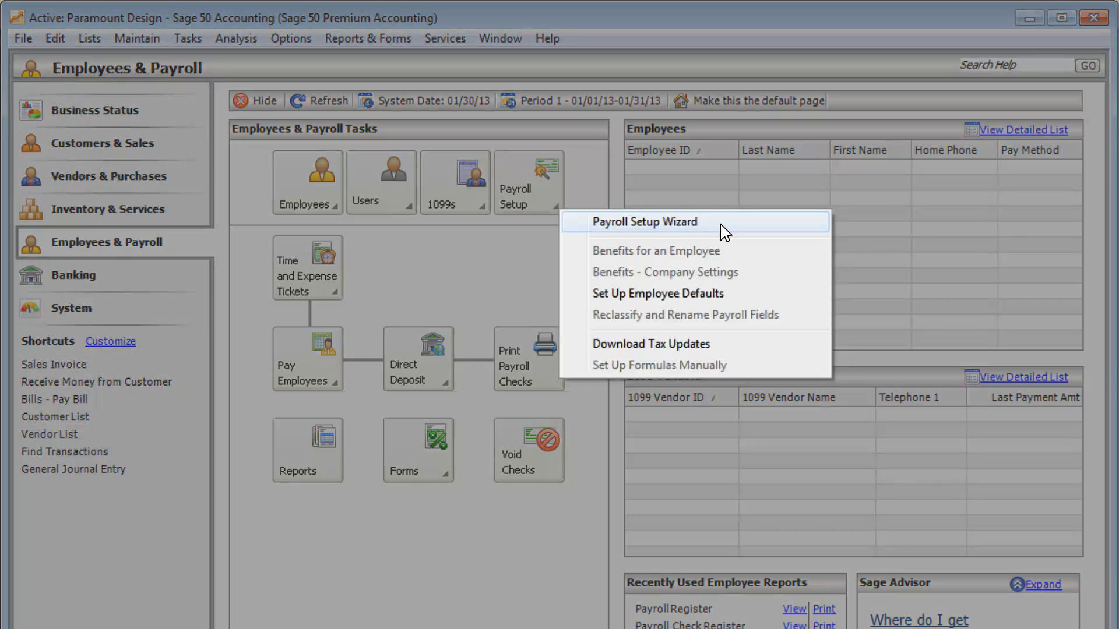
# Step: Launch the Payroll Setup Wizard from the Employees & Payroll Tasks area
pyautogui.click(643, 221)
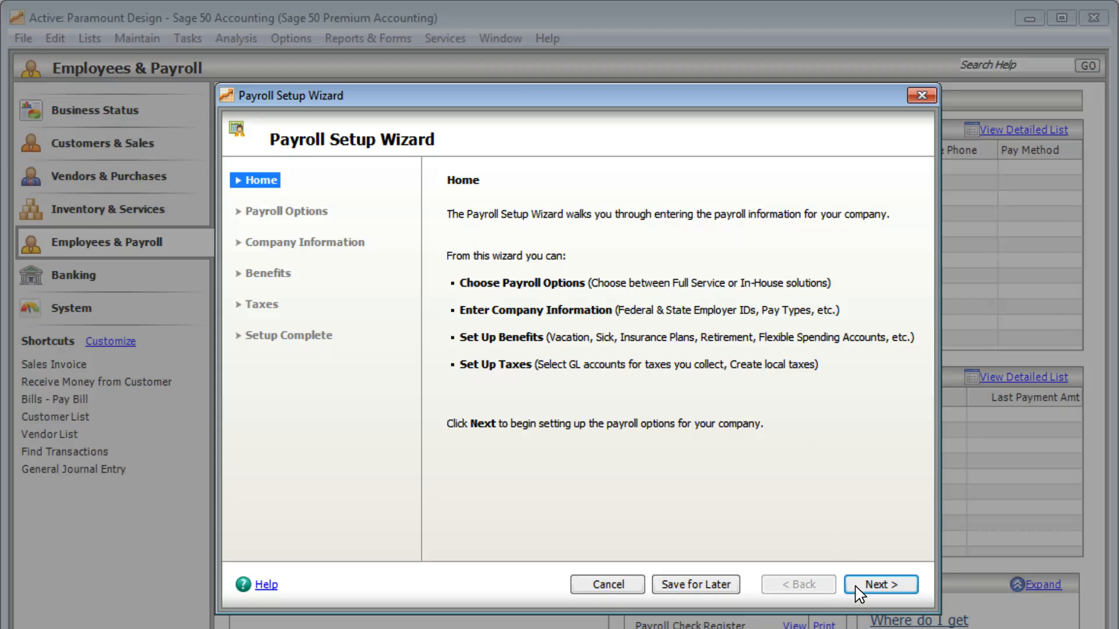
# Step: Advance through Payroll Options and Company Information to the Pay Types page
pyautogui.click(880, 585)
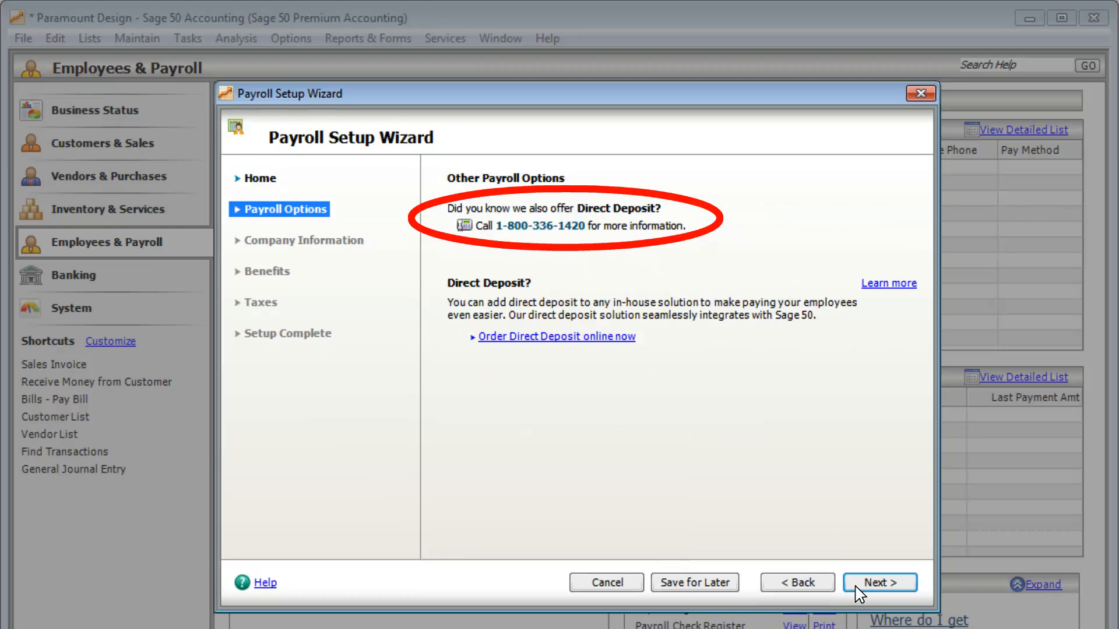
pyautogui.click(880, 582)
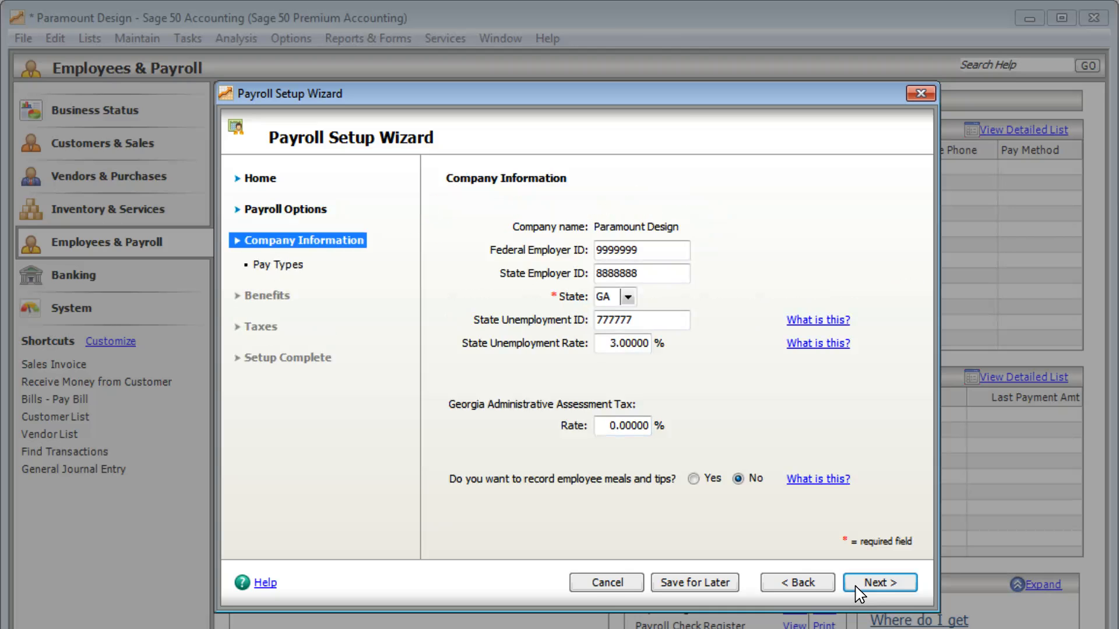
pyautogui.click(880, 582)
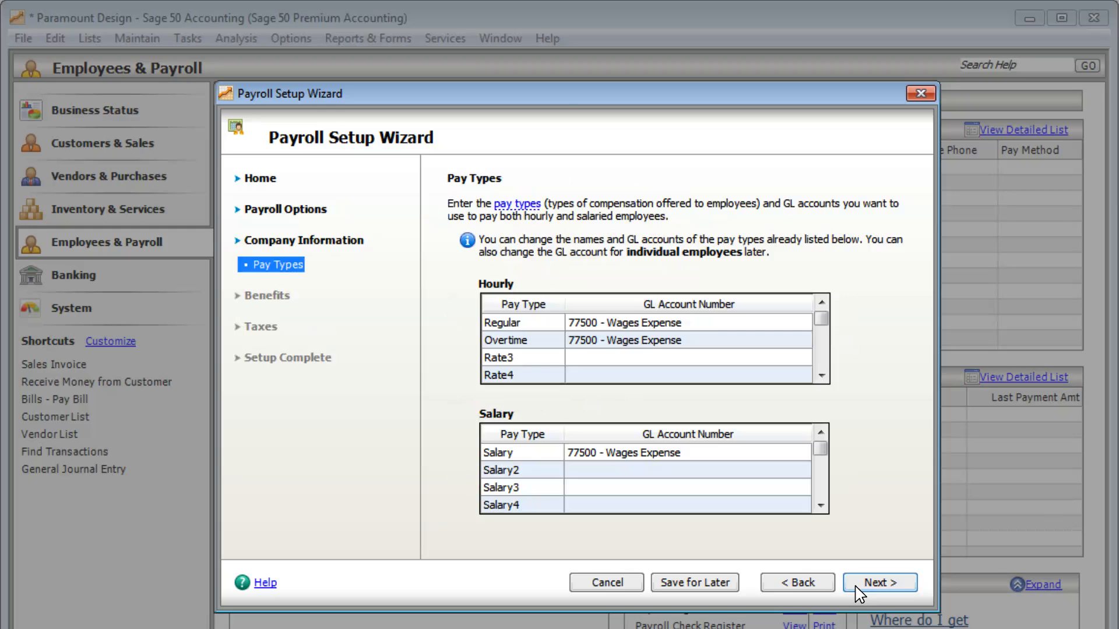
# Step: Add Vacation as a benefit with 80 hours per year, reaching Insurance Plans
pyautogui.click(879, 582)
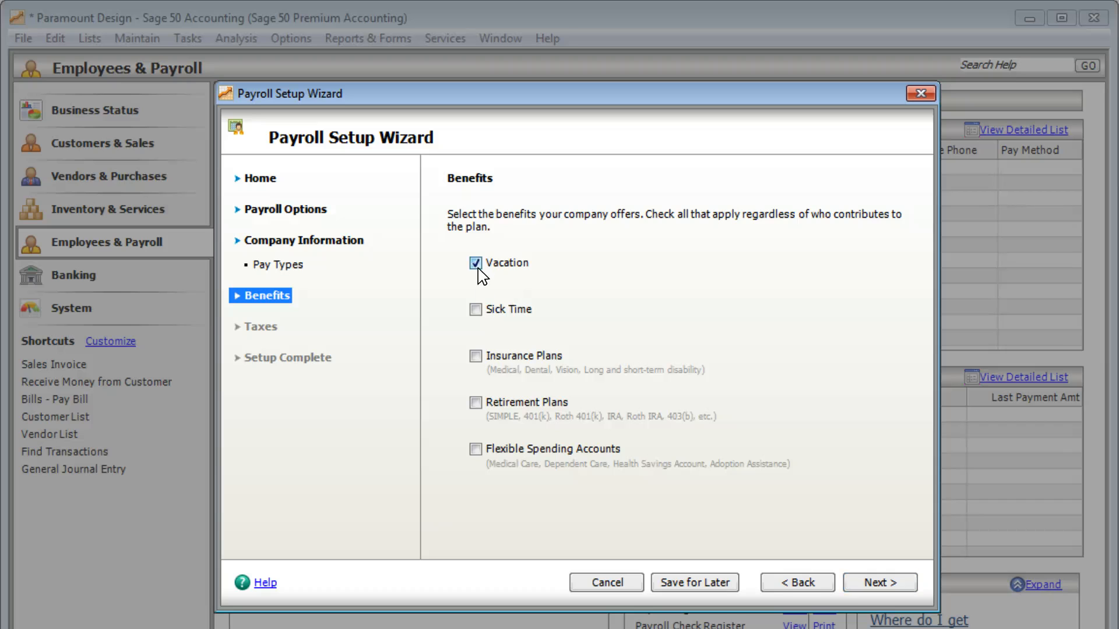
pyautogui.click(879, 582)
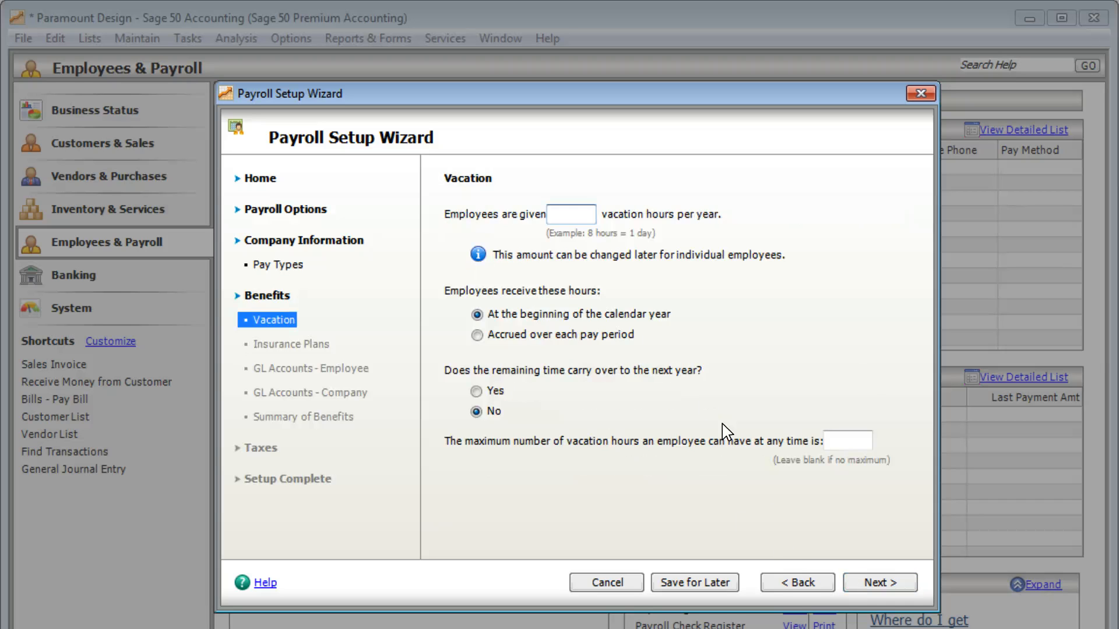
pyautogui.moveTo(558, 226)
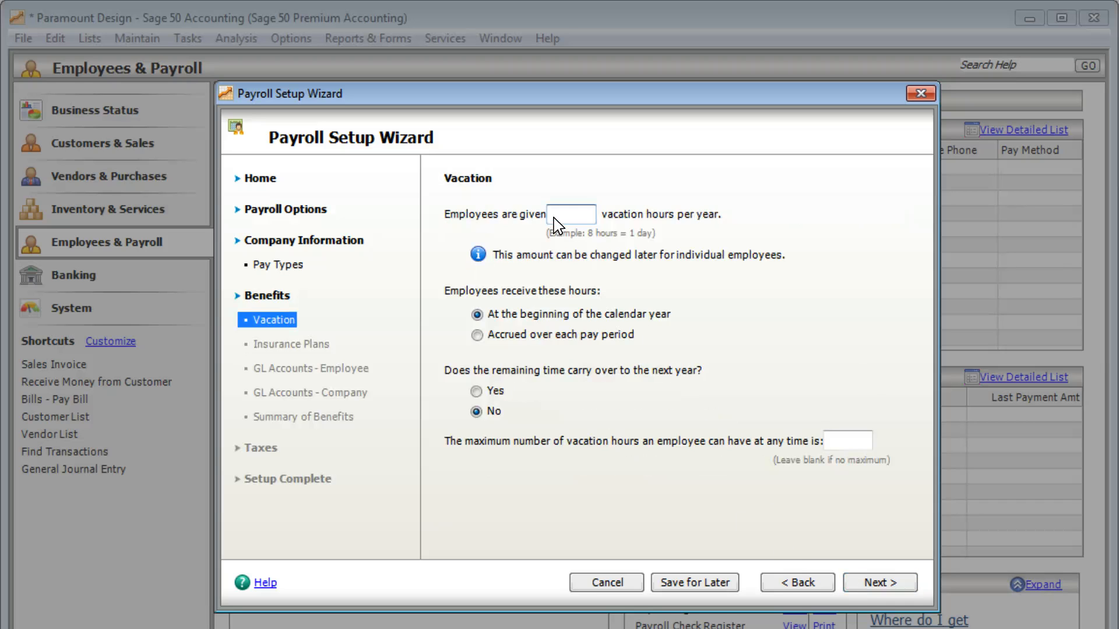
pyautogui.write('80')
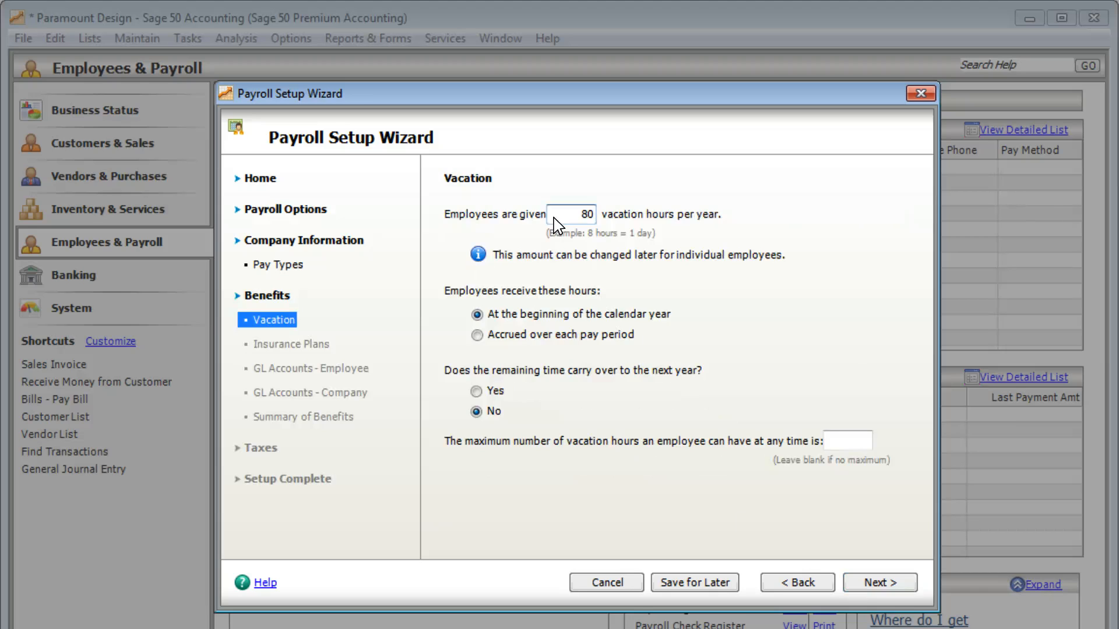
pyautogui.click(879, 582)
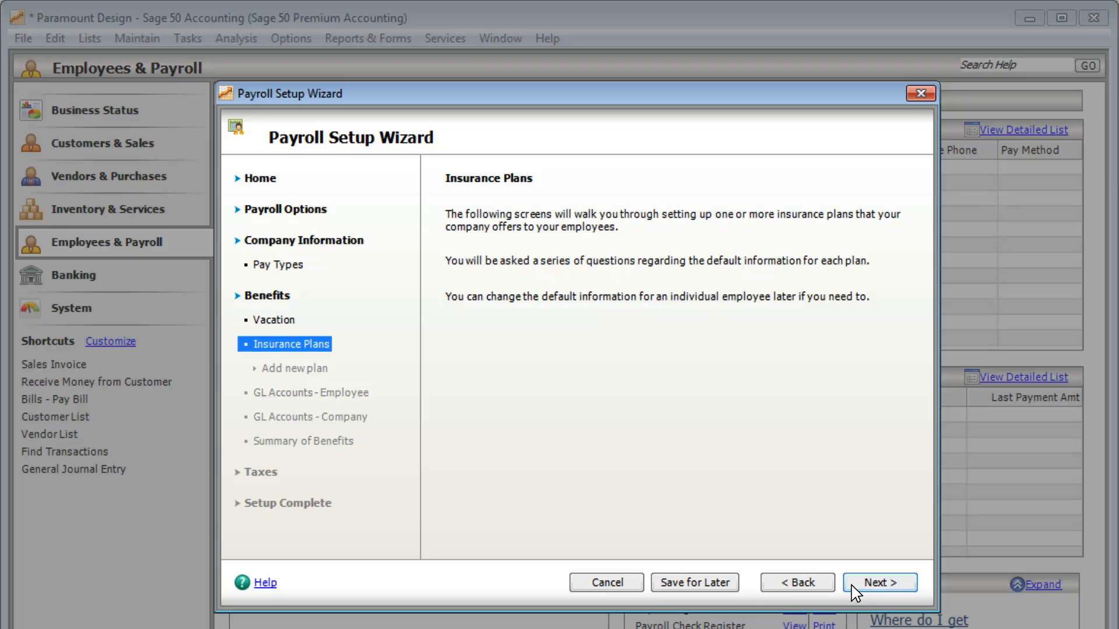
# Step: Add a Medical plan with employees paying 50.00 per paycheck, reaching Taxes
pyautogui.click(878, 582)
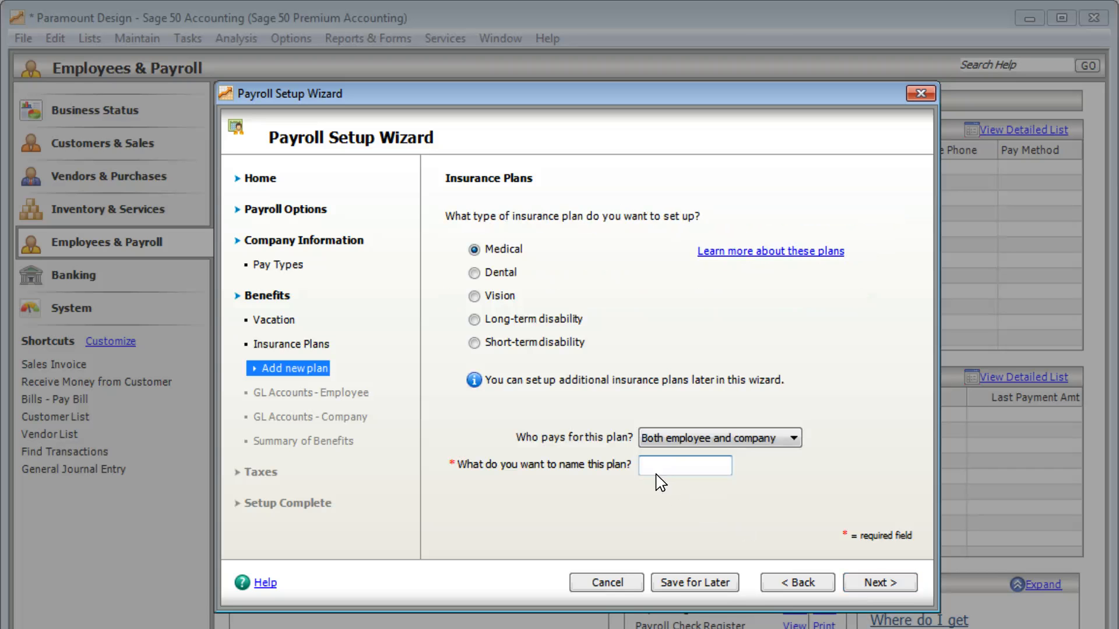
pyautogui.click(879, 582)
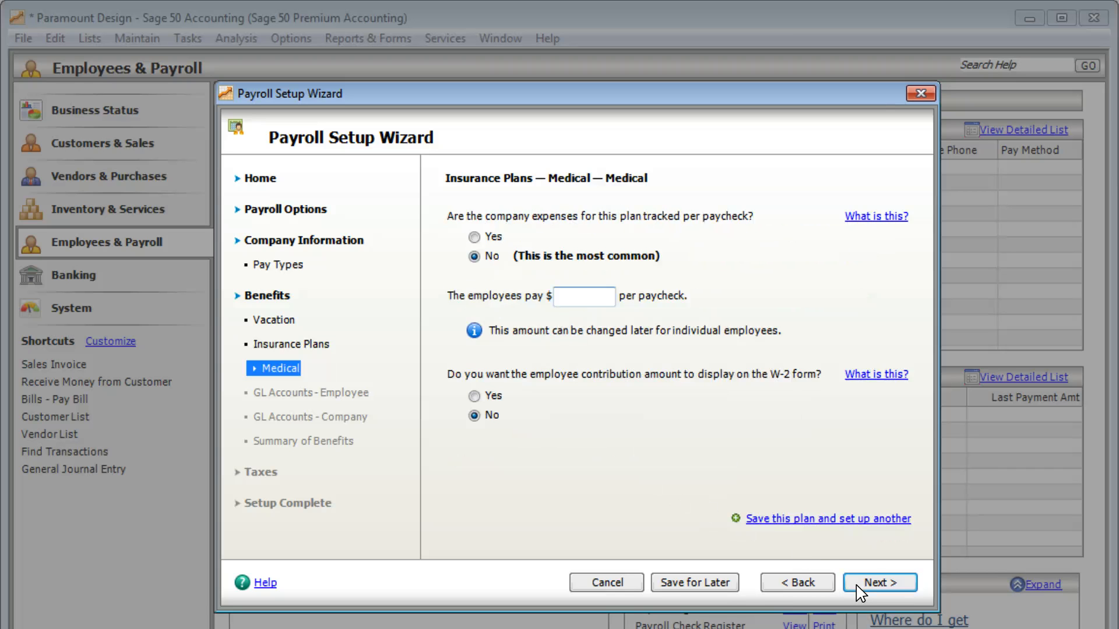
pyautogui.write('50.00')
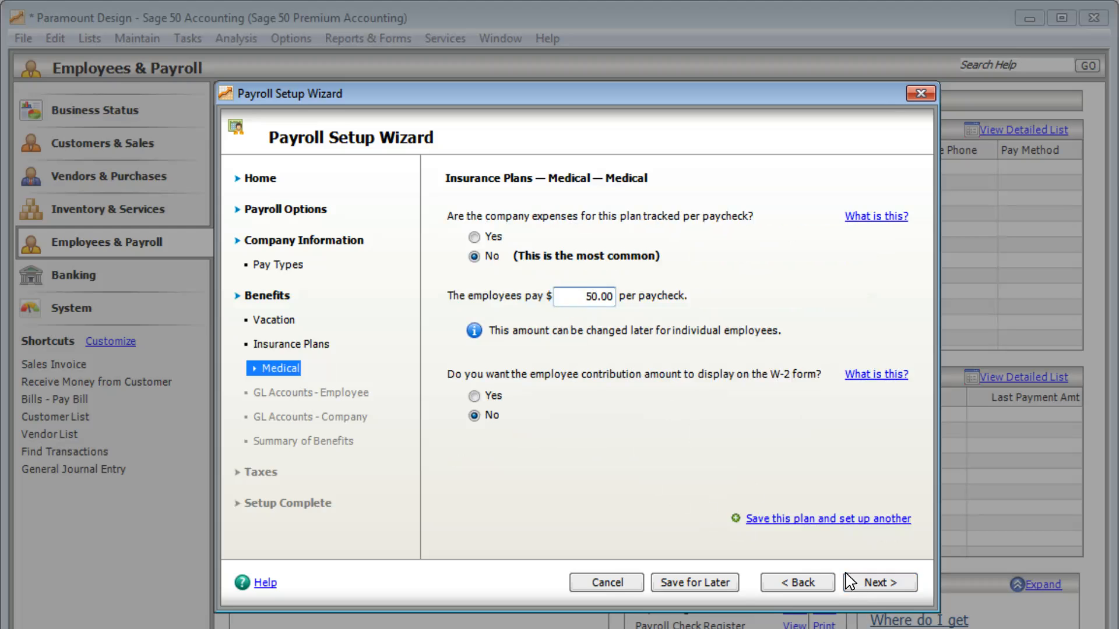
pyautogui.click(879, 582)
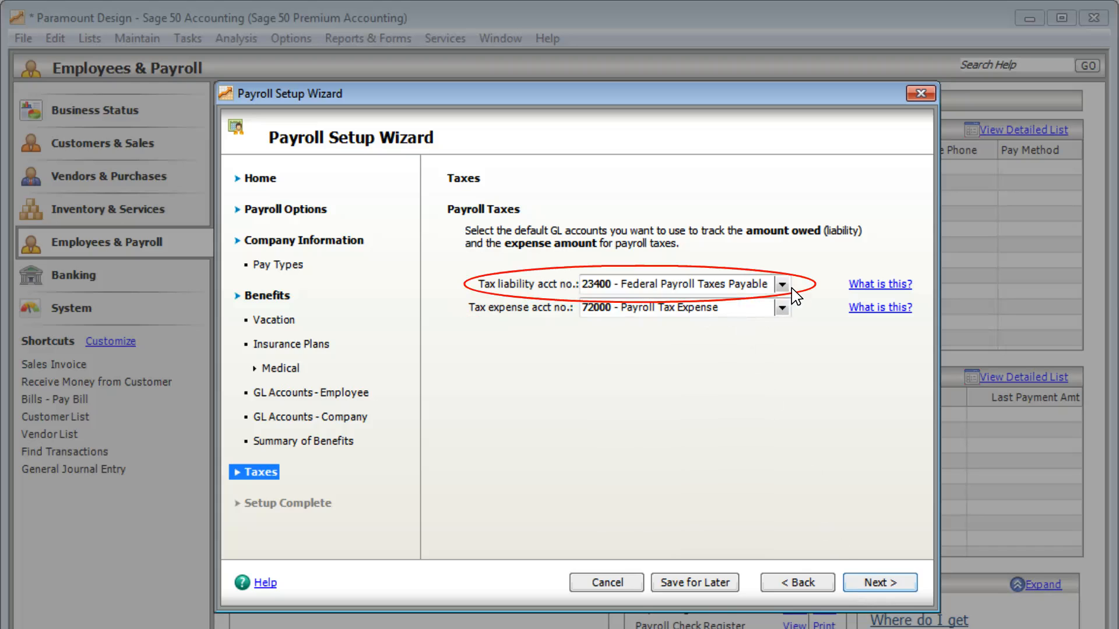
pyautogui.moveTo(693, 582)
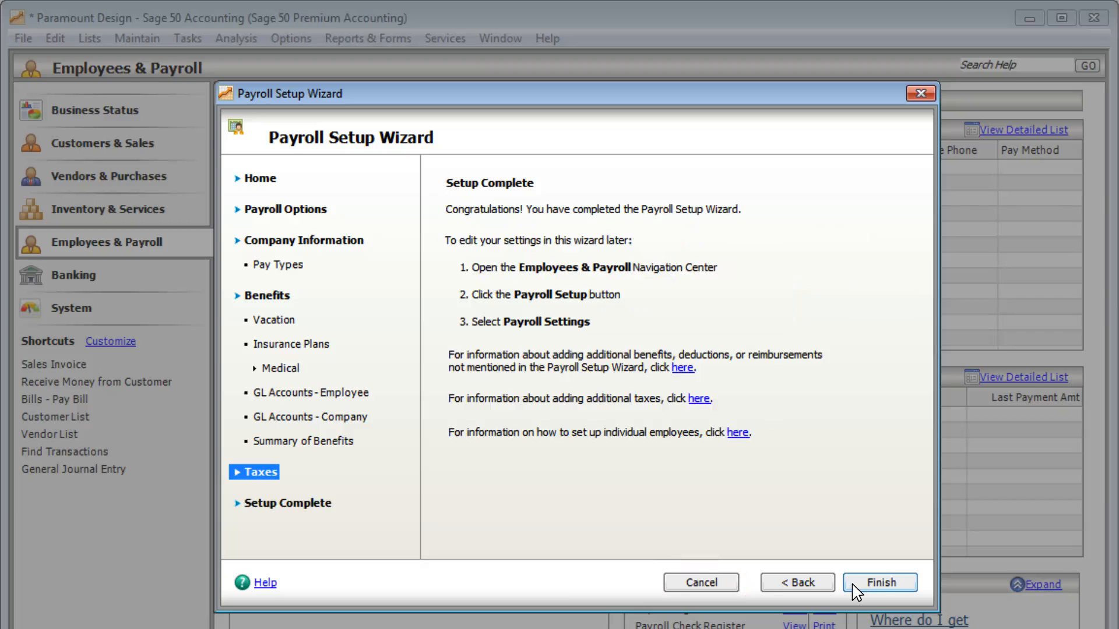
# Step: Complete the wizard from the Setup Complete page, returning to Employees & Payroll
pyautogui.click(287, 503)
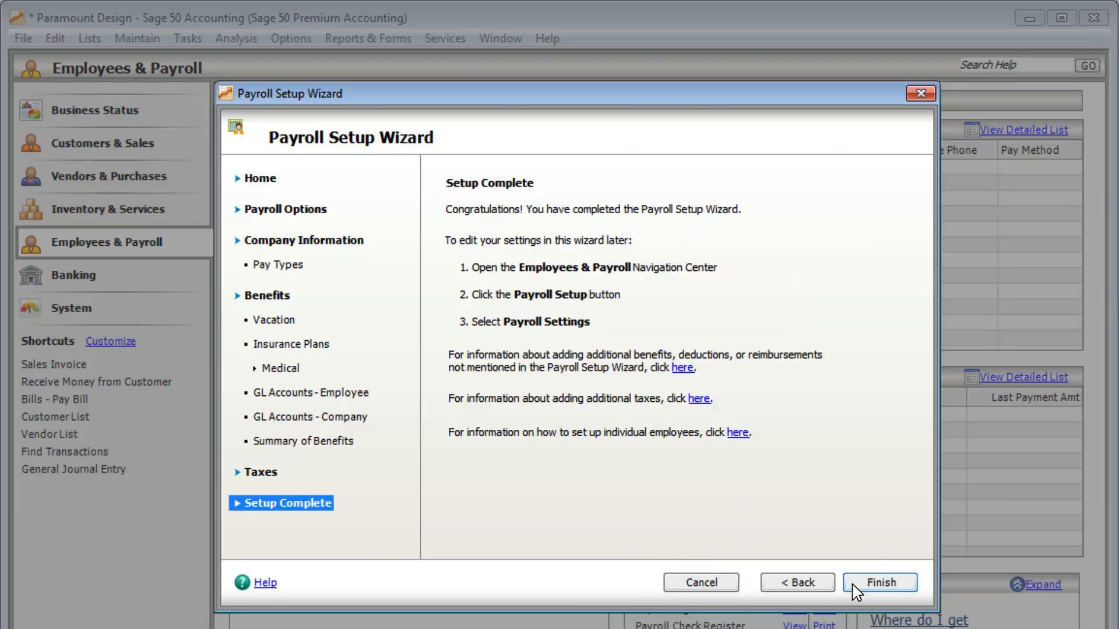
pyautogui.click(879, 582)
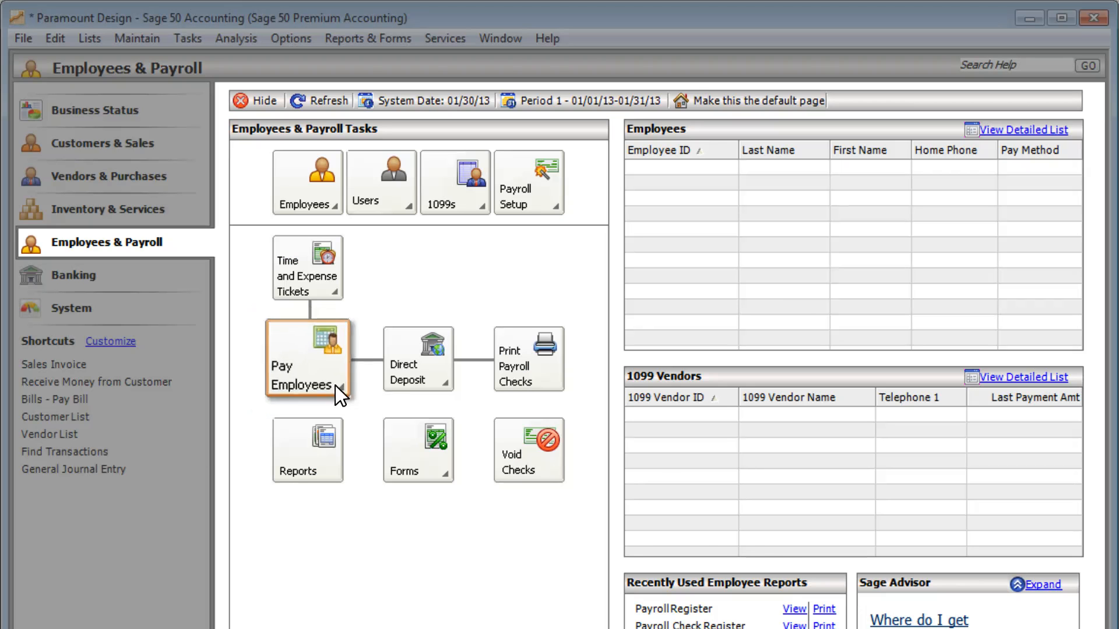